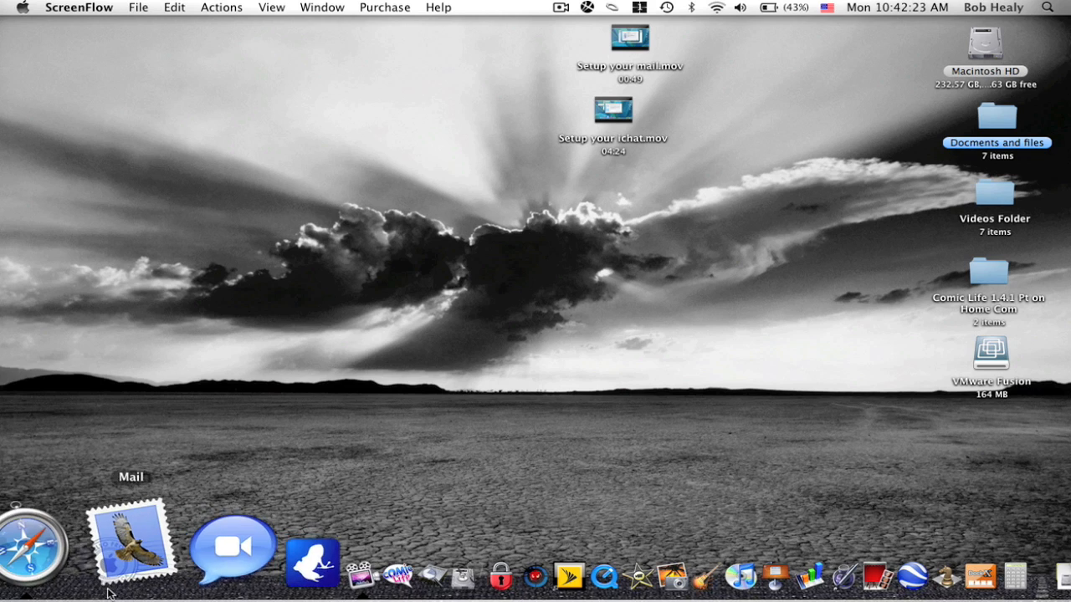
Launch Safari from the Dock to search for a Google Earth download
click(30, 548)
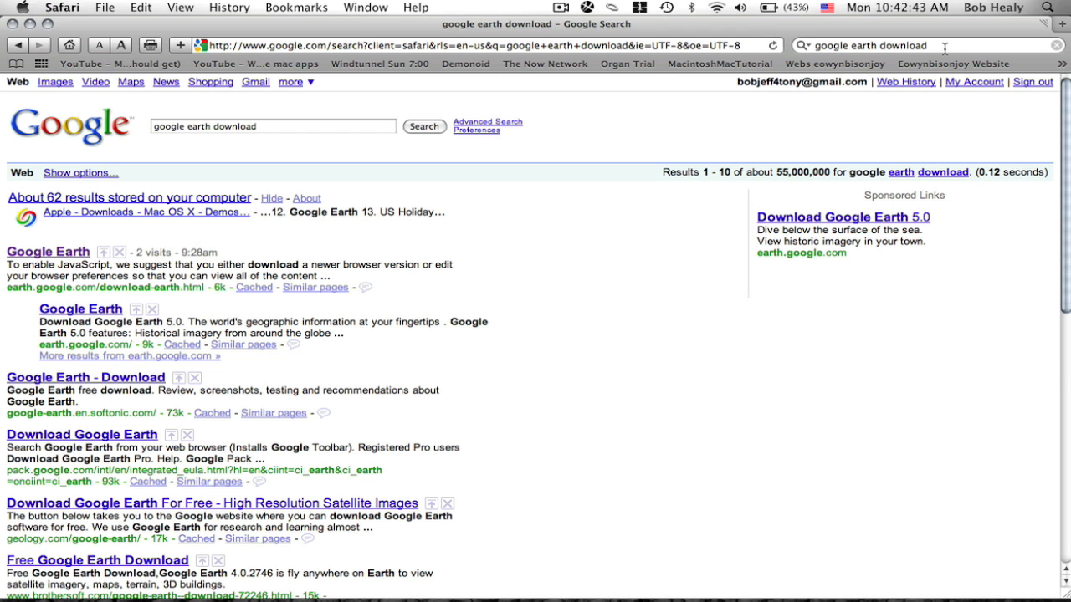
mouse_move(121, 248)
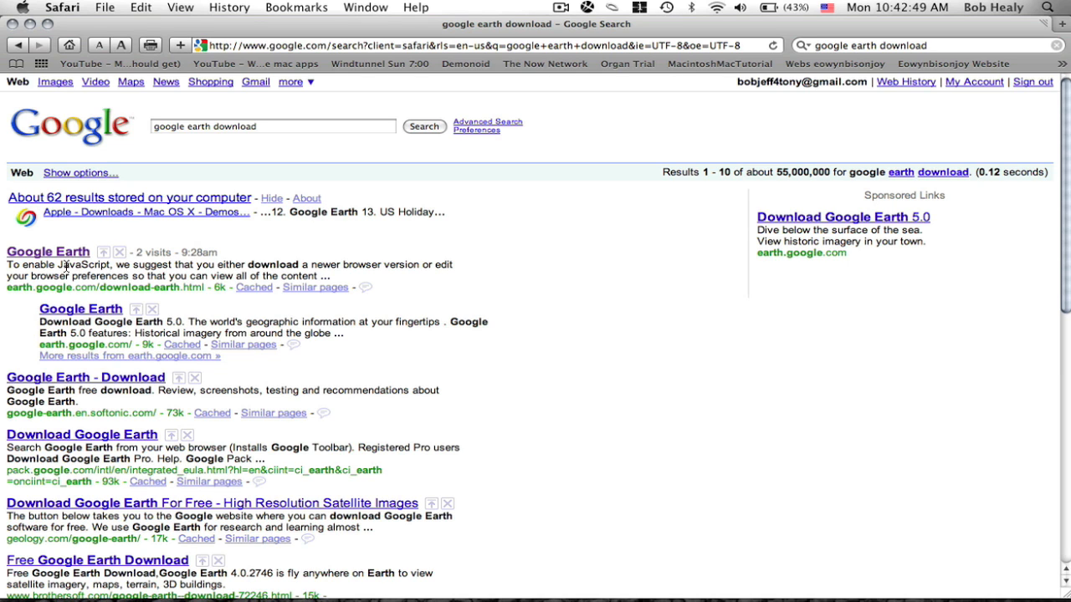
mouse_move(304, 251)
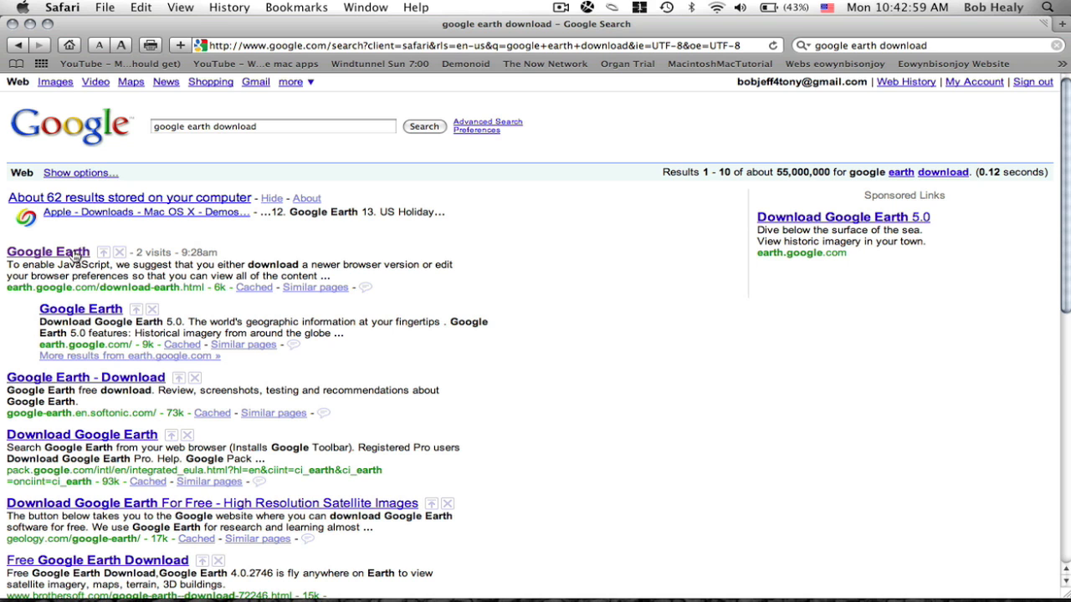
Accept the licence with Agree and Download and dismiss the missing plug-in alert
click(47, 251)
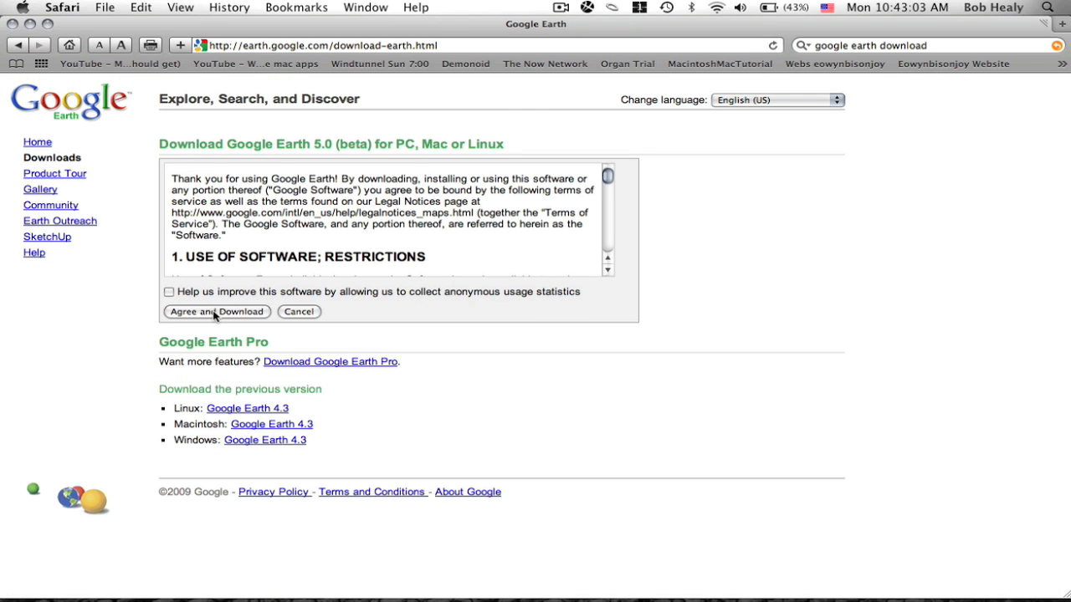
click(218, 311)
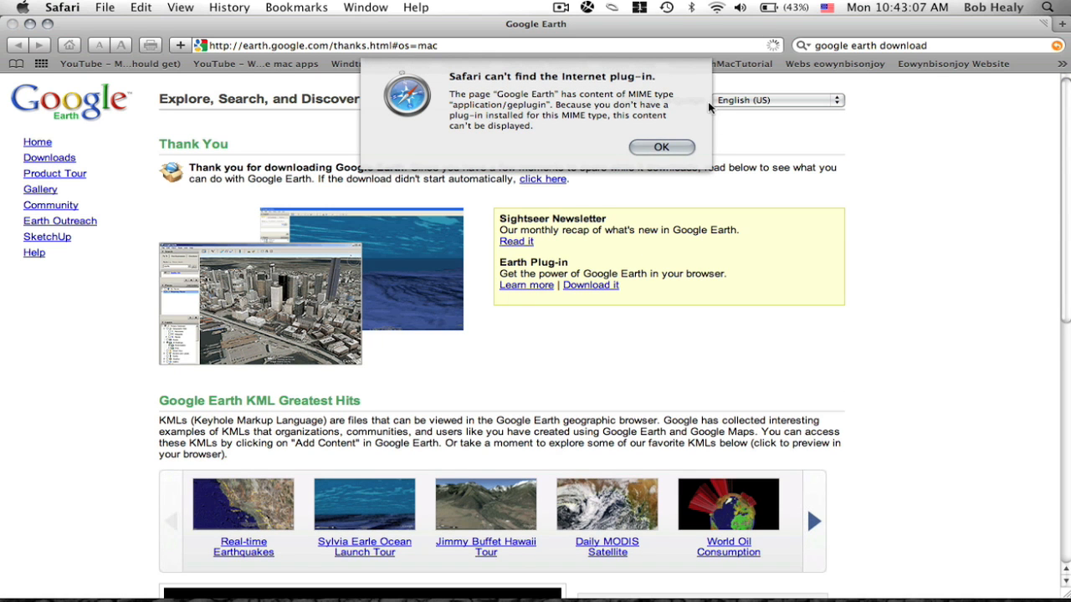
click(661, 147)
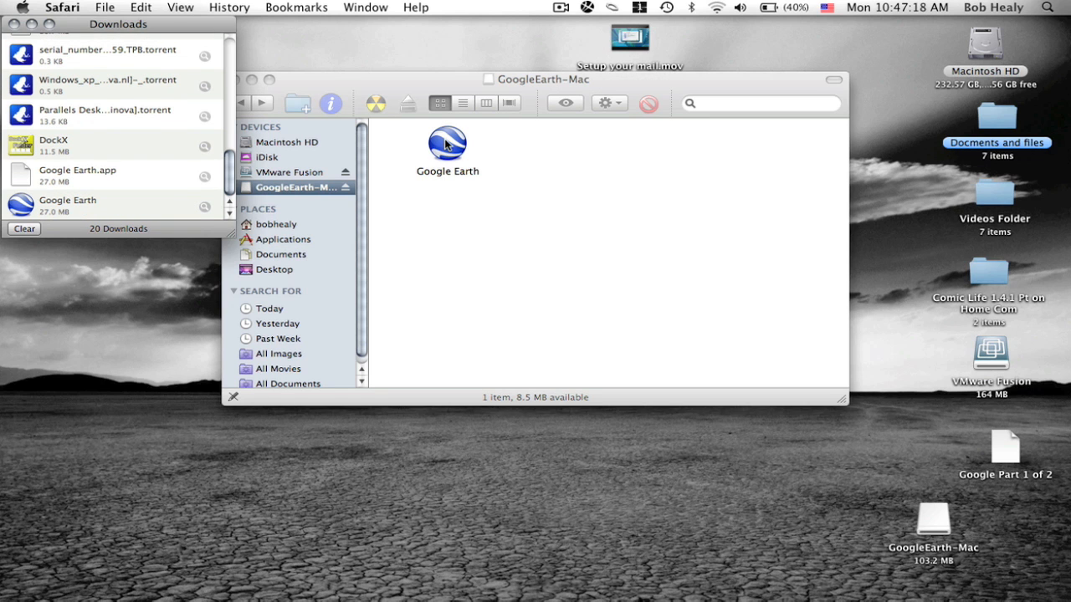
mouse_move(500, 90)
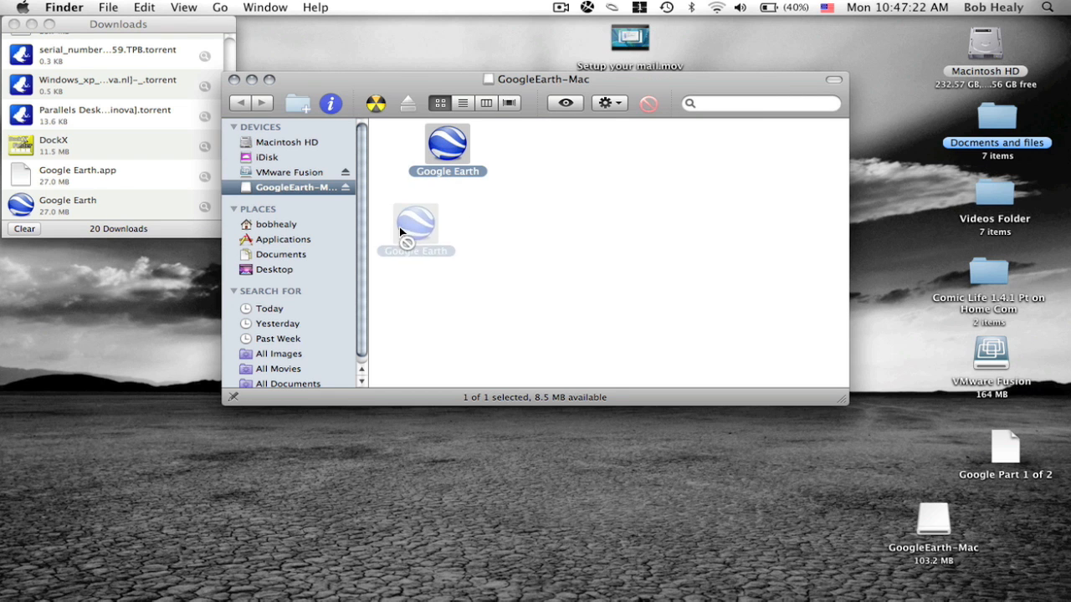
Drag Google Earth from the GoogleEarth-Mac disk image onto Applications in the sidebar
drag(415, 226, 281, 240)
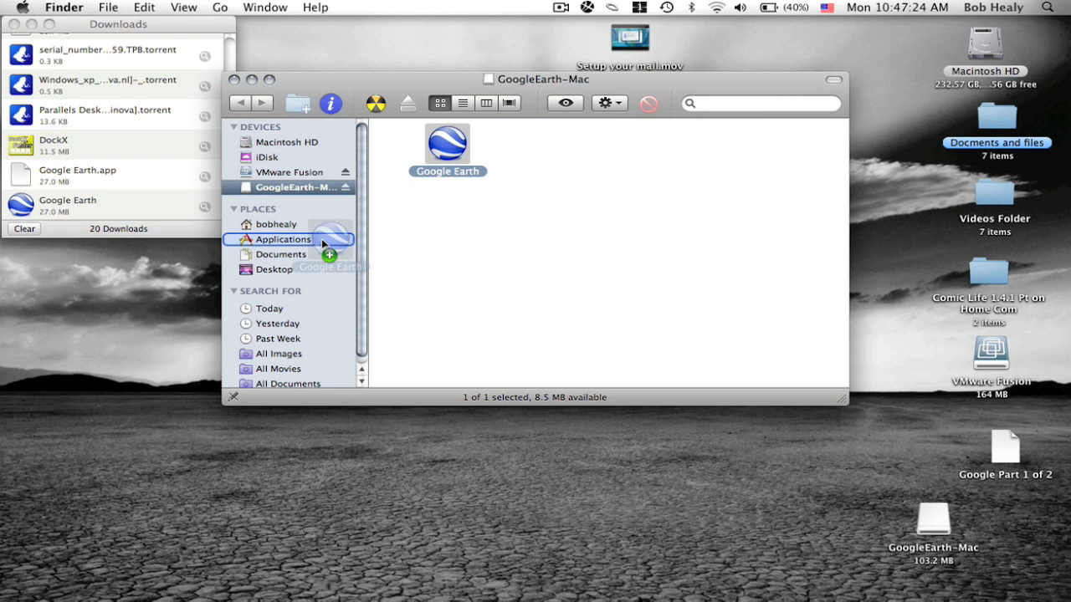
drag(447, 142, 281, 239)
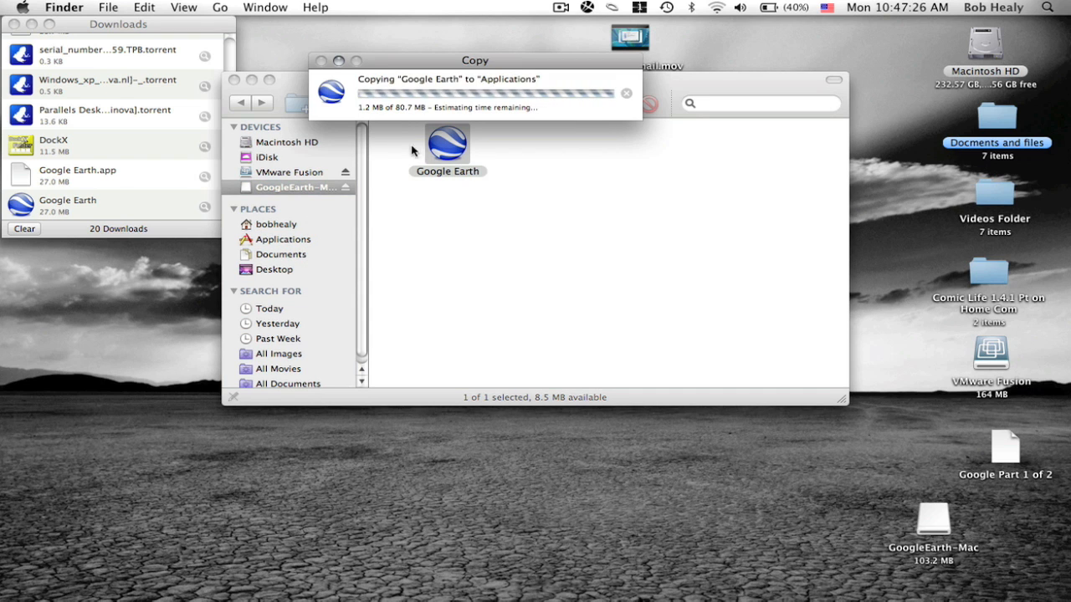
mouse_move(429, 111)
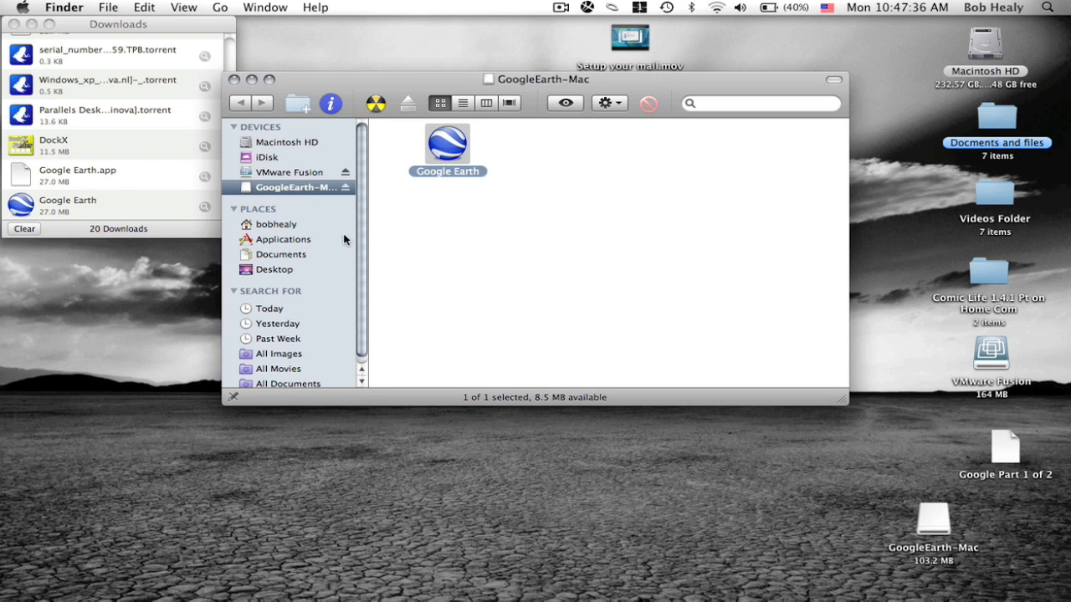
Locate Google Earth in the Applications folder to add it to the Dock
click(284, 240)
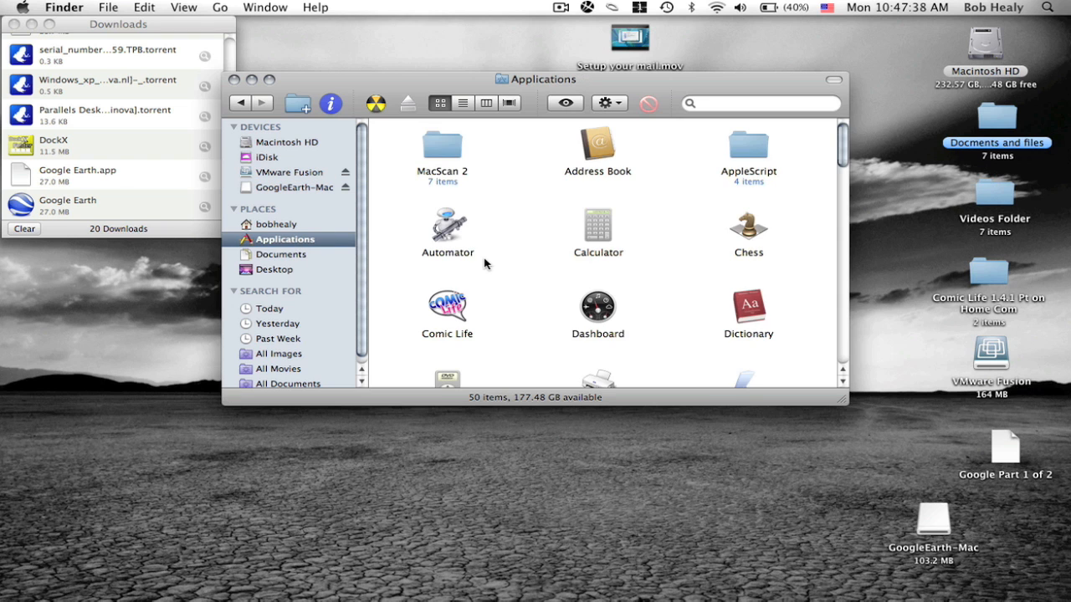
scroll(down, 3)
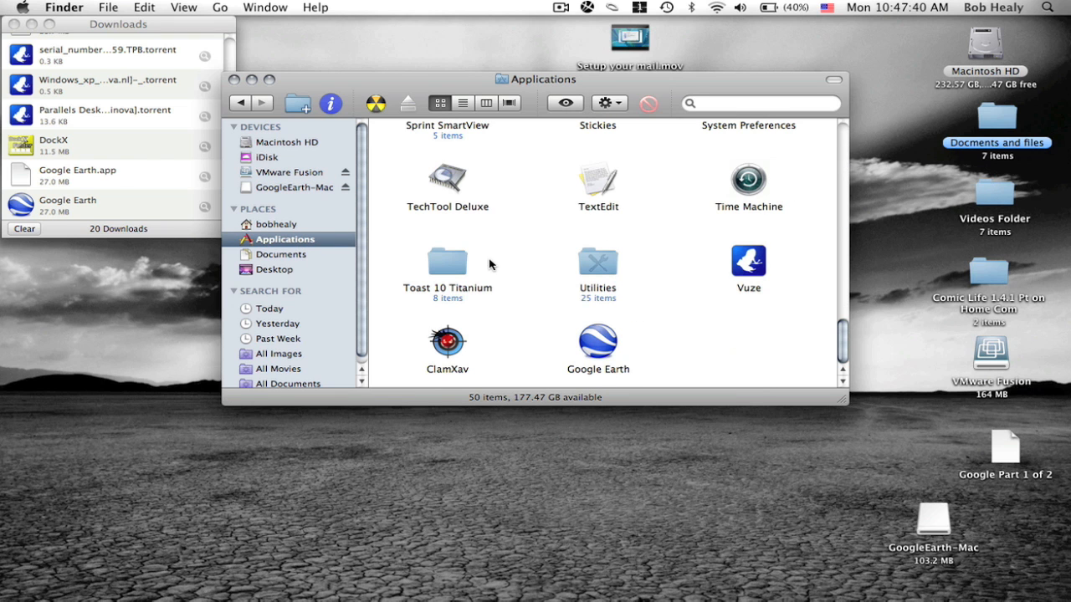
mouse_move(612, 338)
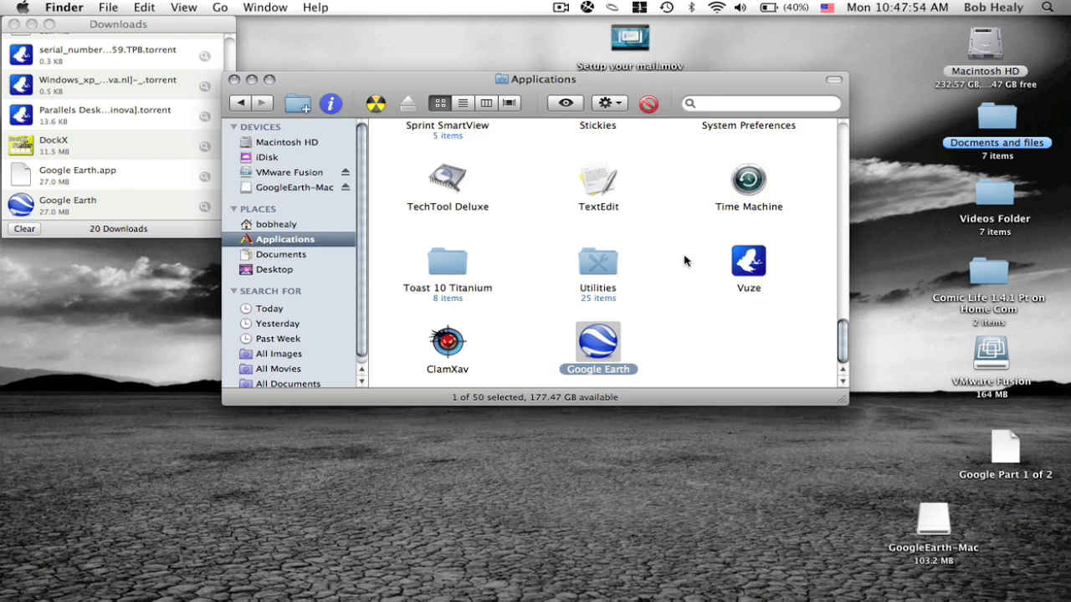
mouse_move(686, 286)
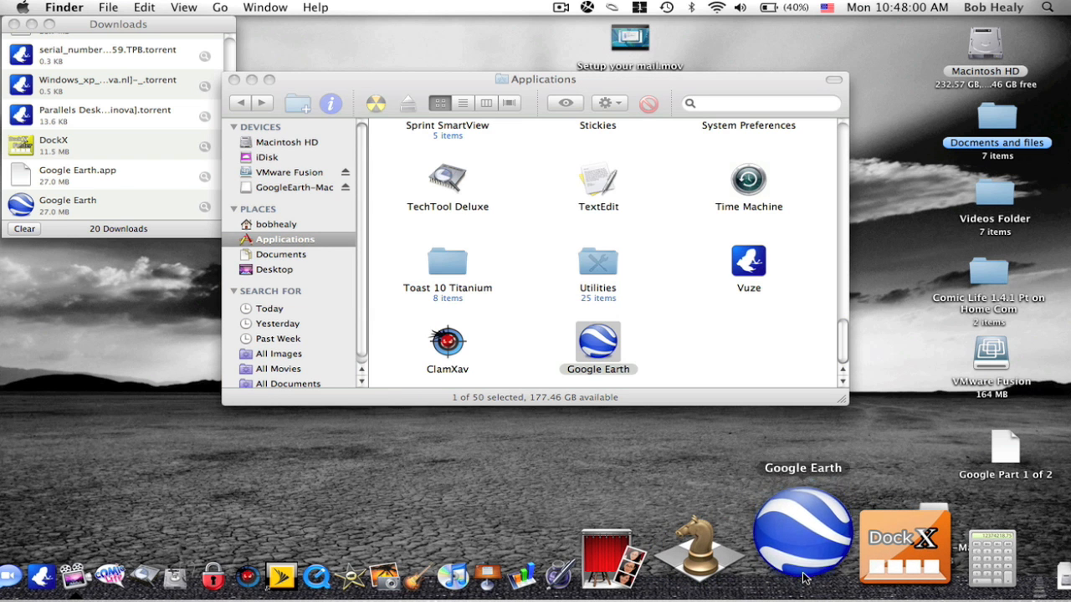
Launch Google Earth and submit 'san francisco' as the Fly To destination
click(803, 539)
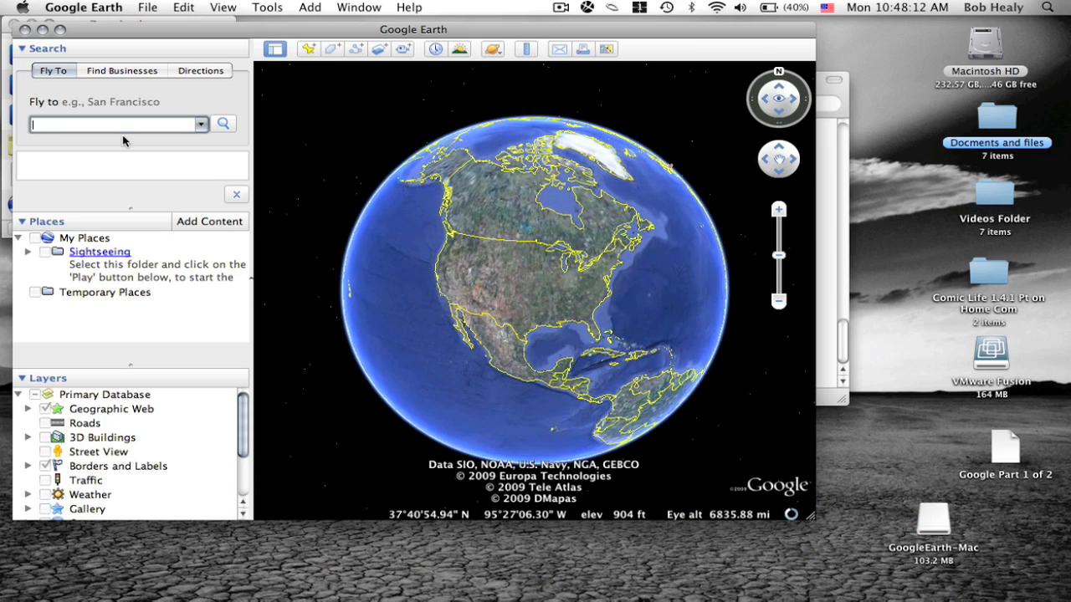
text(san fra)
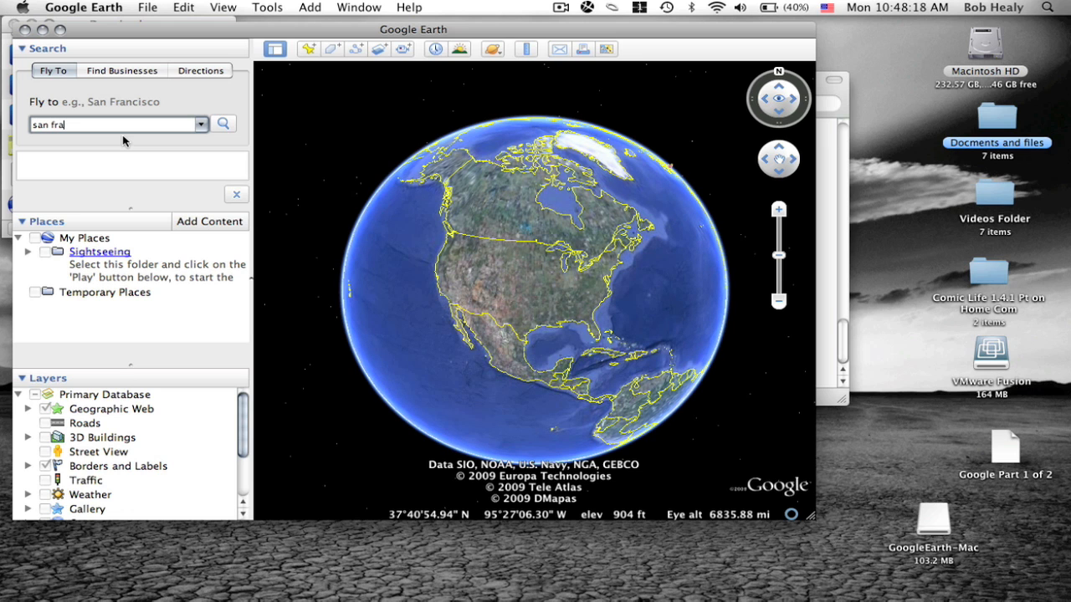
text(ncisco)
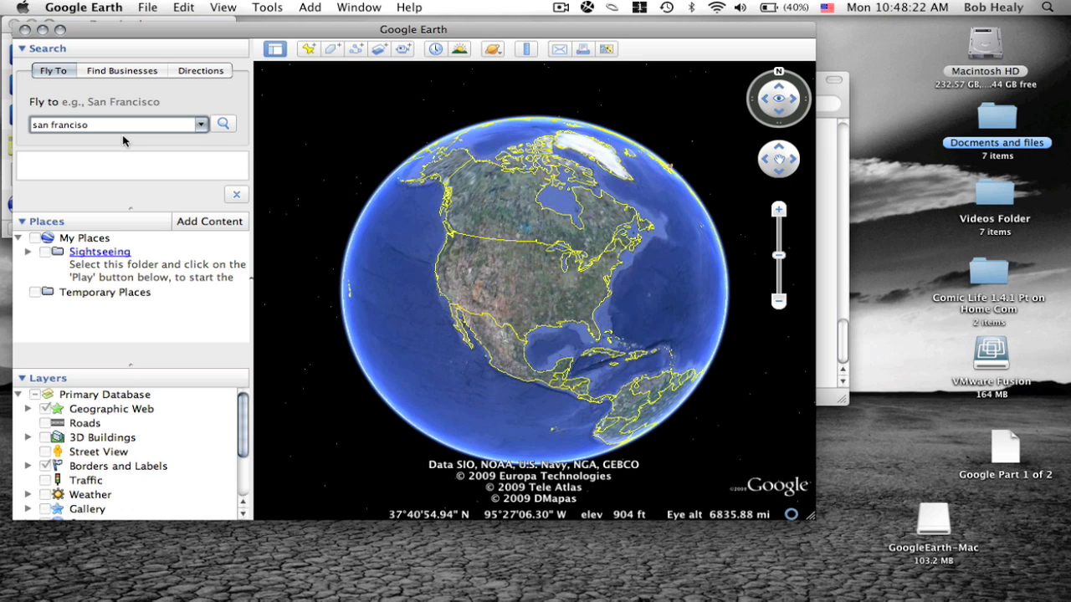
mouse_move(205, 124)
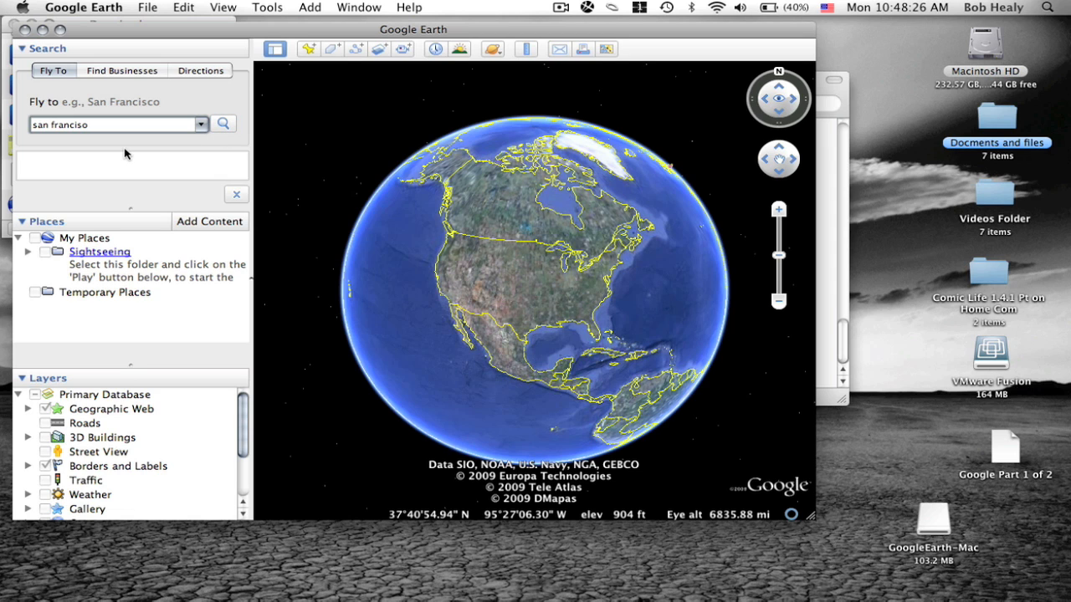
text(ca)
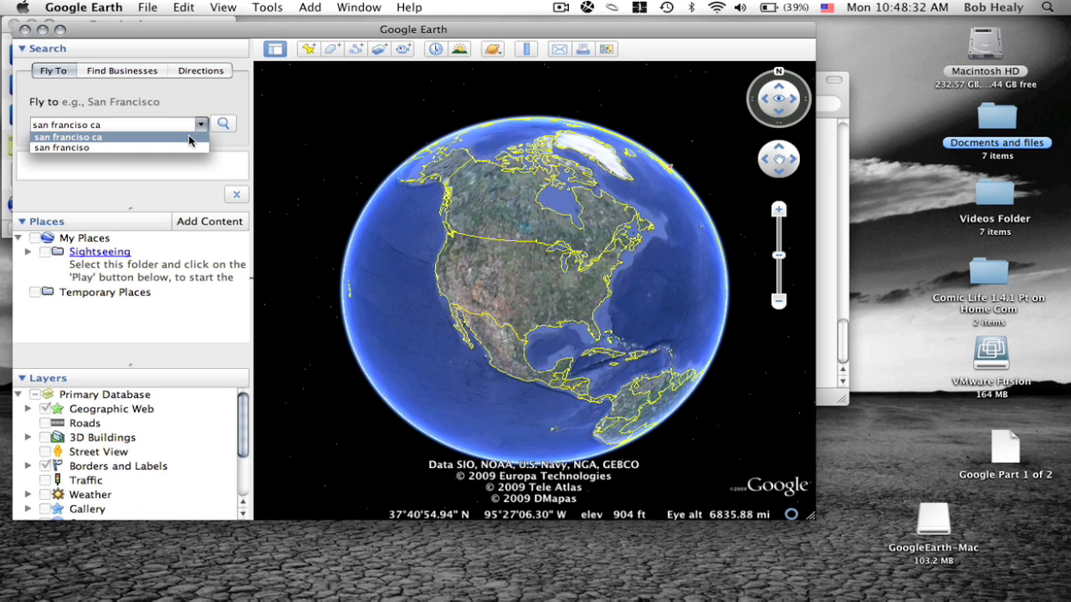
click(67, 137)
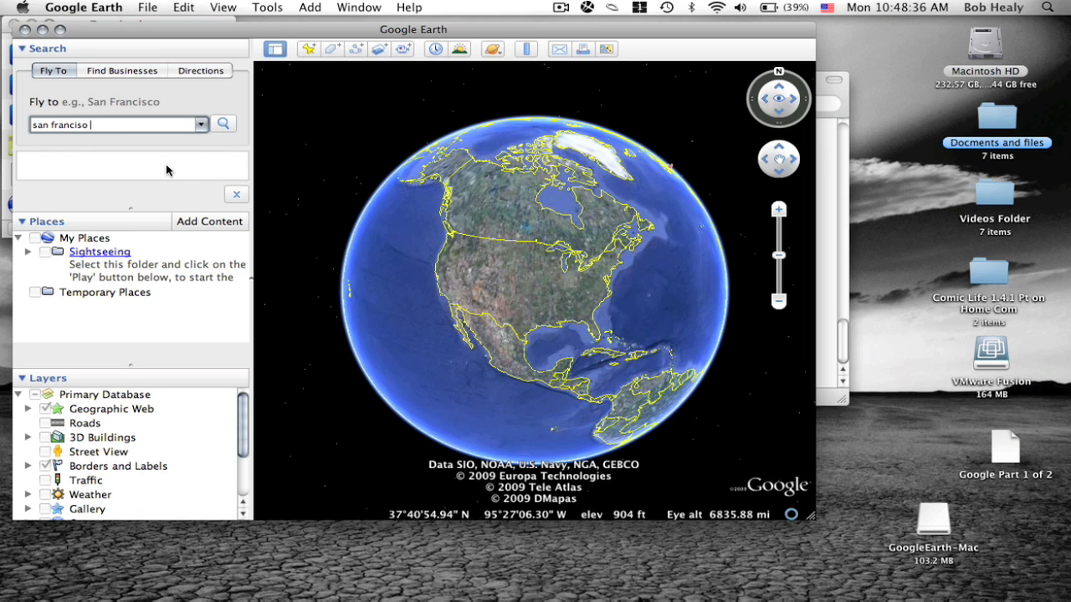
click(222, 124)
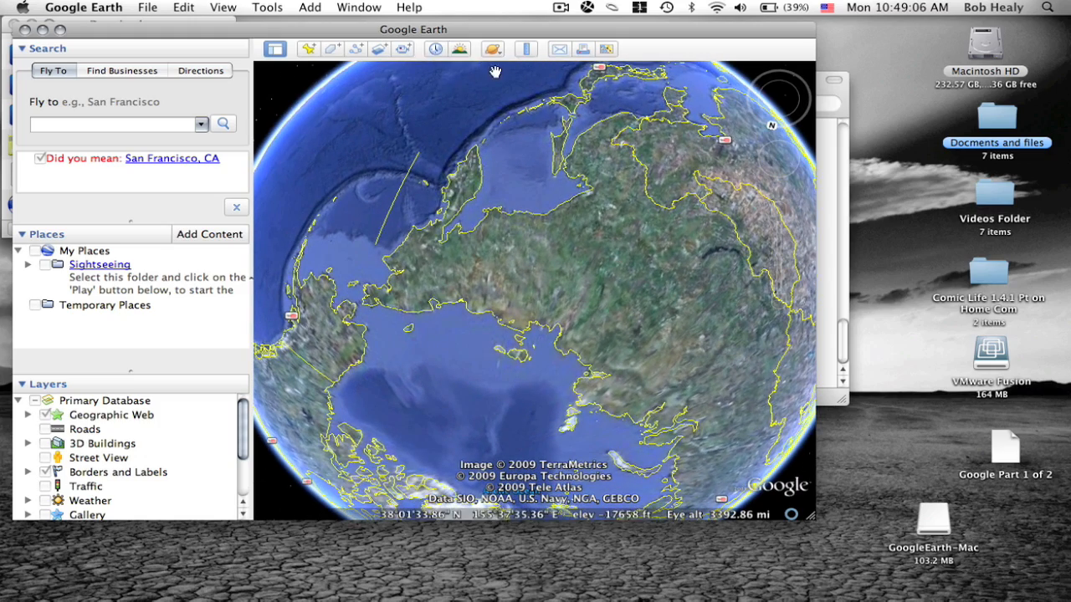
Switch the view from Earth to Sky, then to Mars, and zoom in on the planet
click(491, 48)
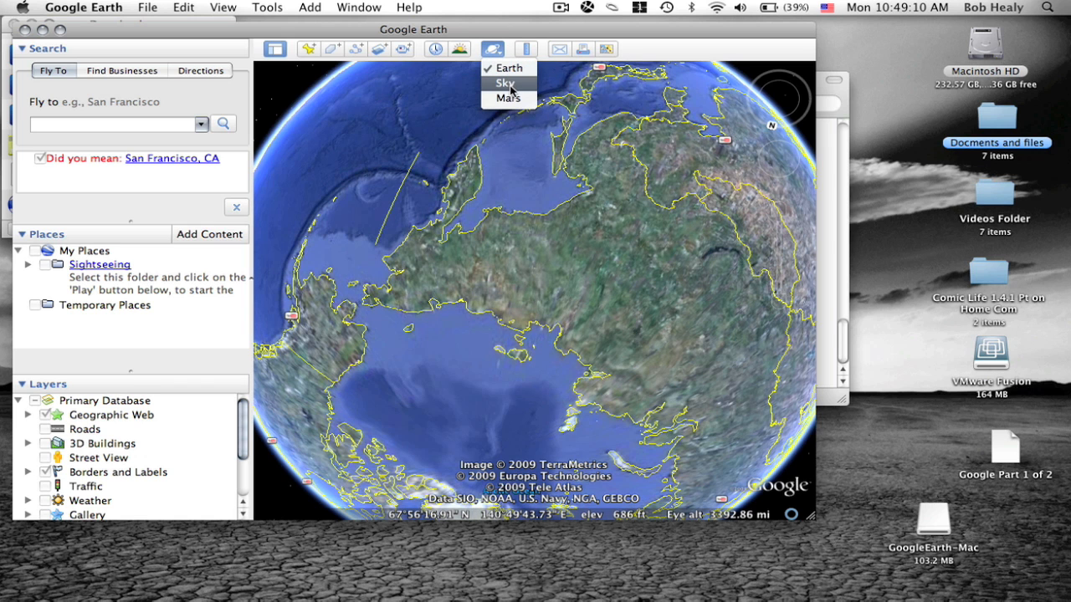
click(505, 84)
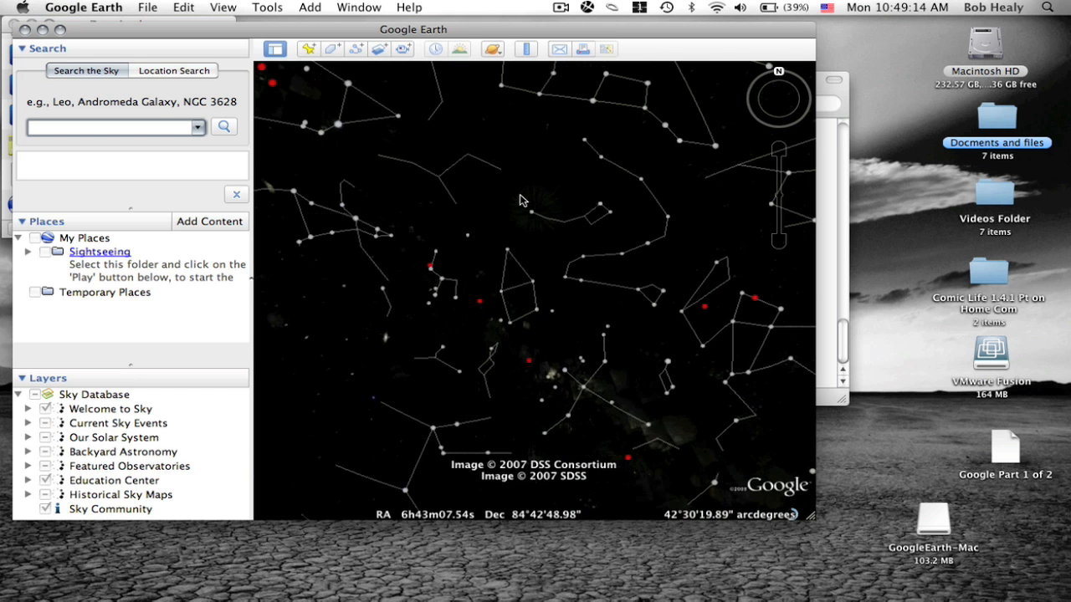
click(492, 48)
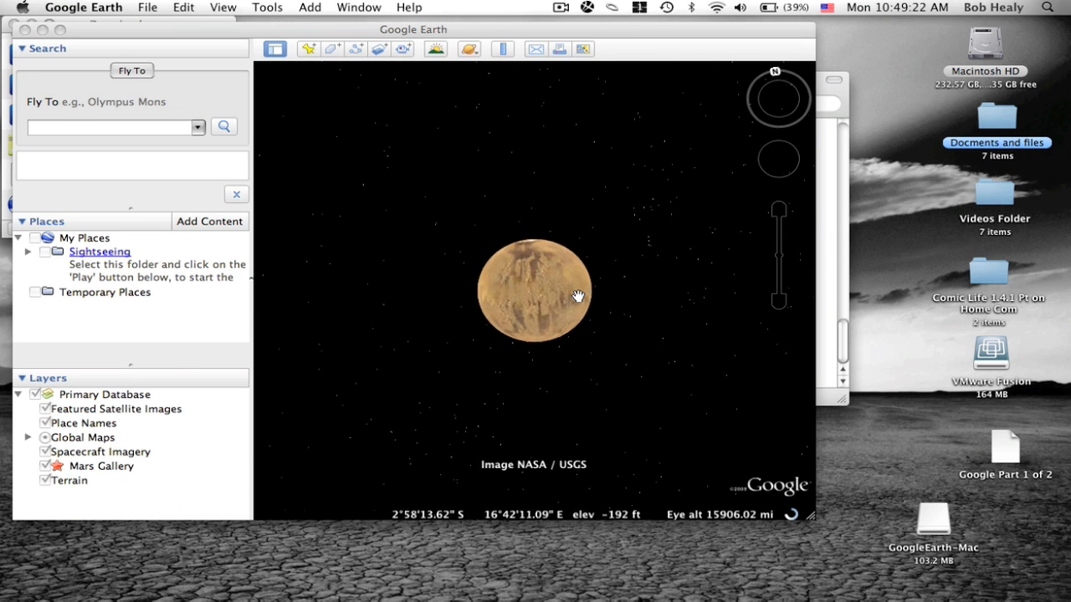
click(28, 465)
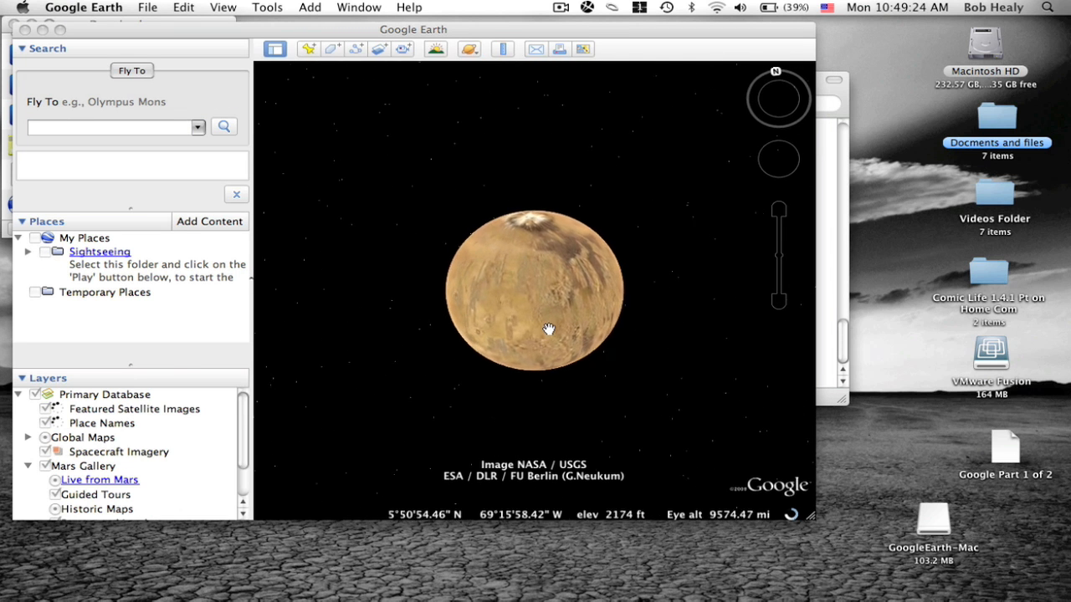